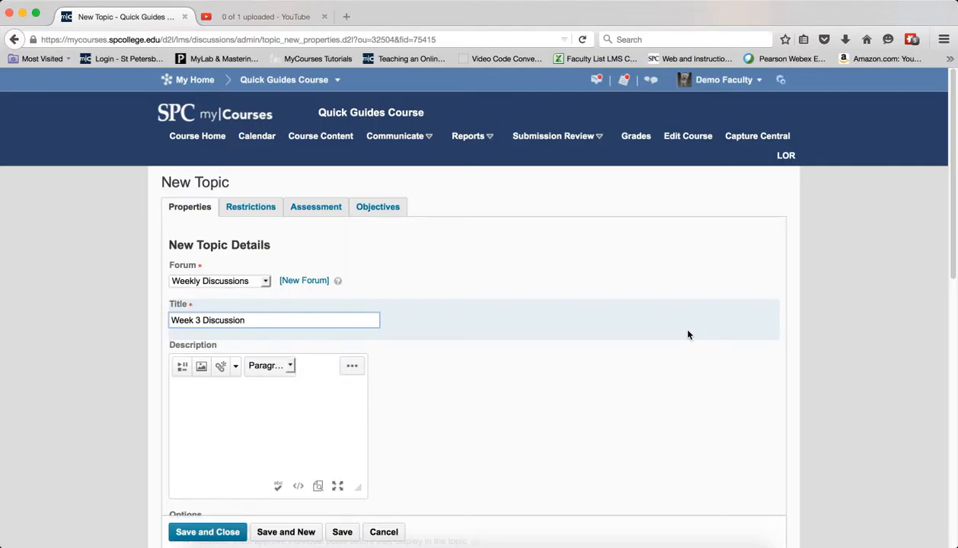
# Bring up the HTML Source Editor for the Week 3 Discussion topic's empty Description
pyautogui.click(274, 320)
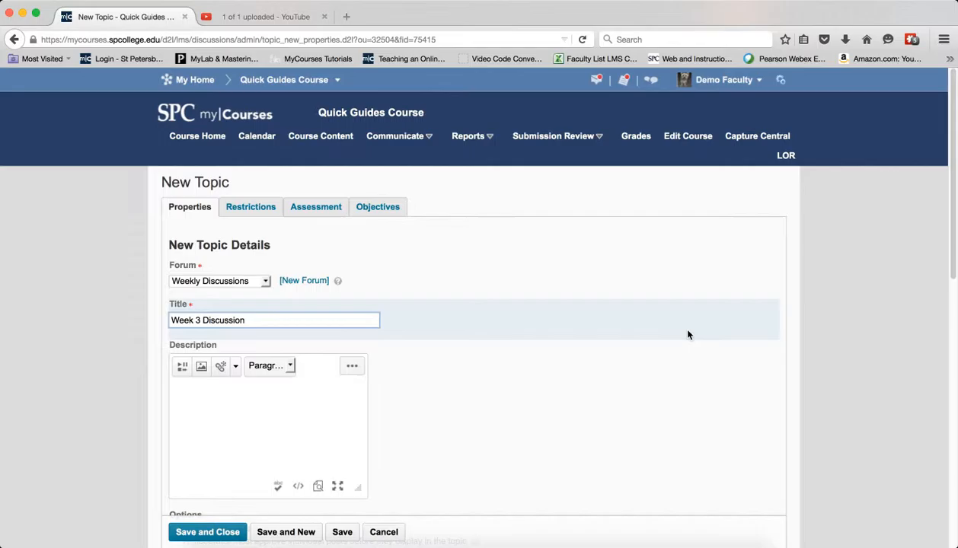
pyautogui.click(274, 320)
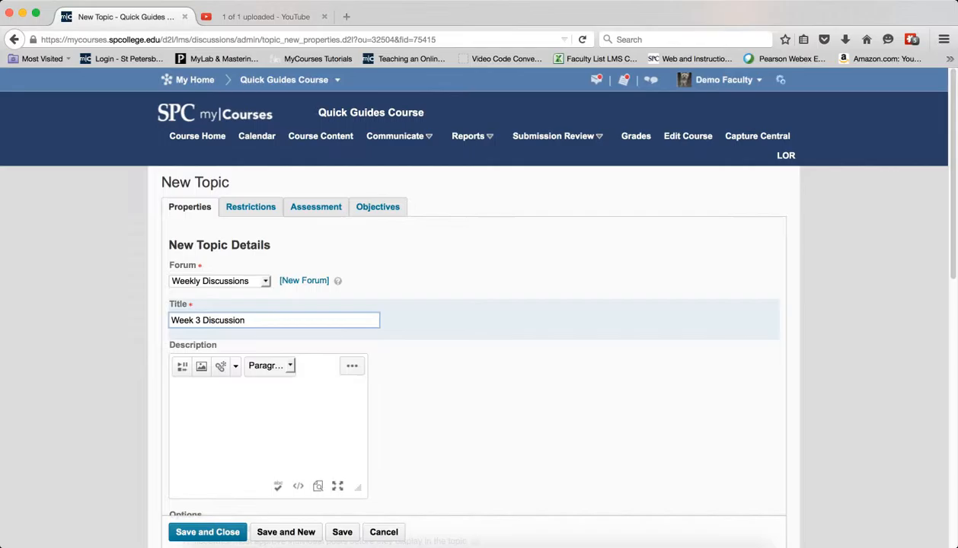
pyautogui.click(274, 320)
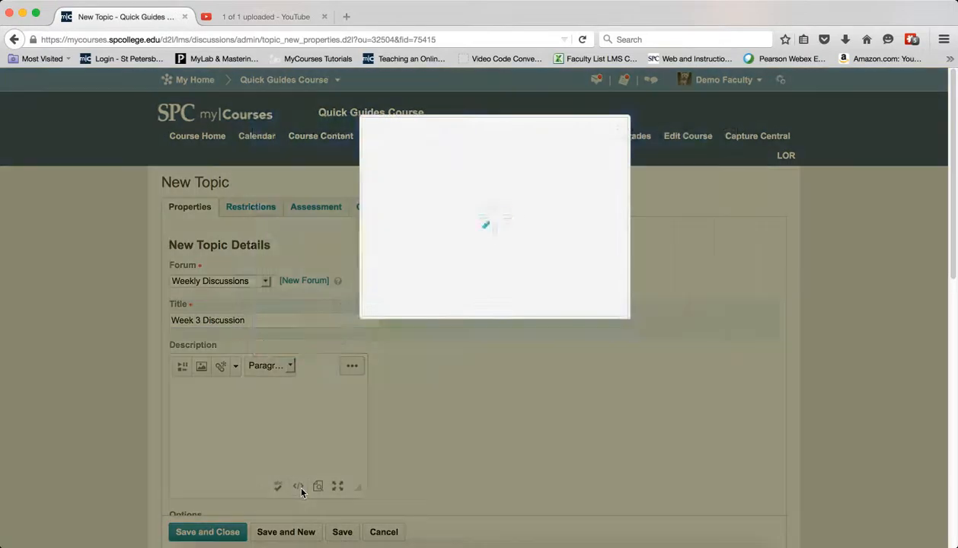
# Paste the hidden overlay iframe code into the description's HTML source and save it
pyautogui.click(298, 488)
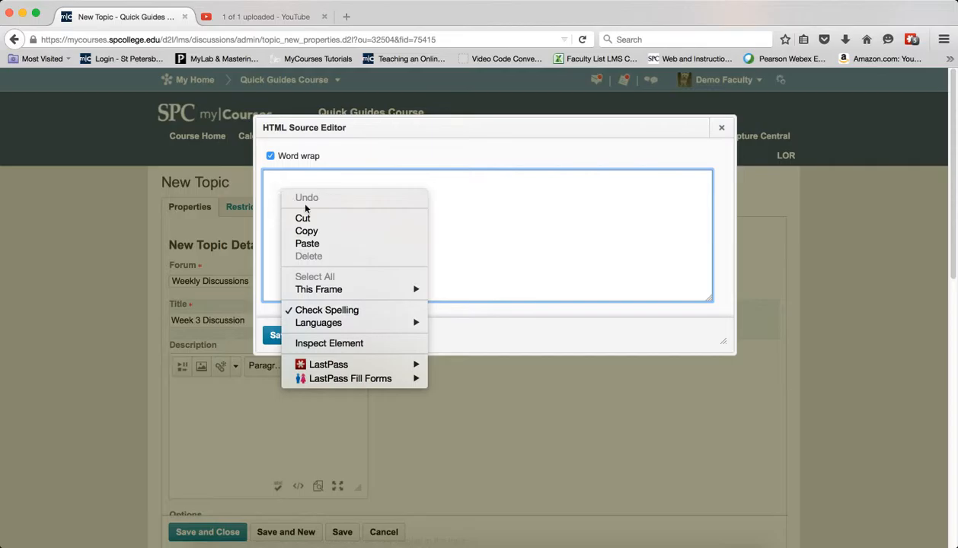
pyautogui.click(307, 244)
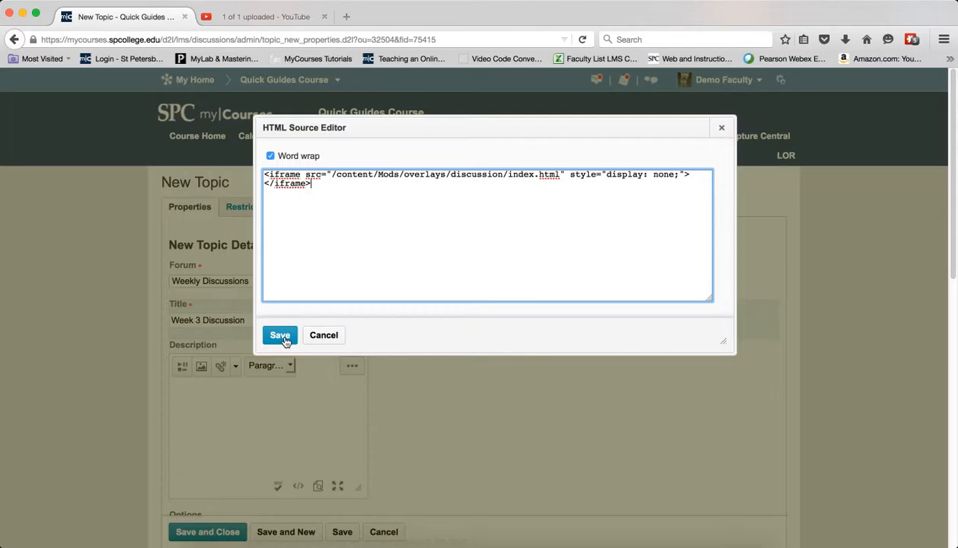
pyautogui.click(281, 335)
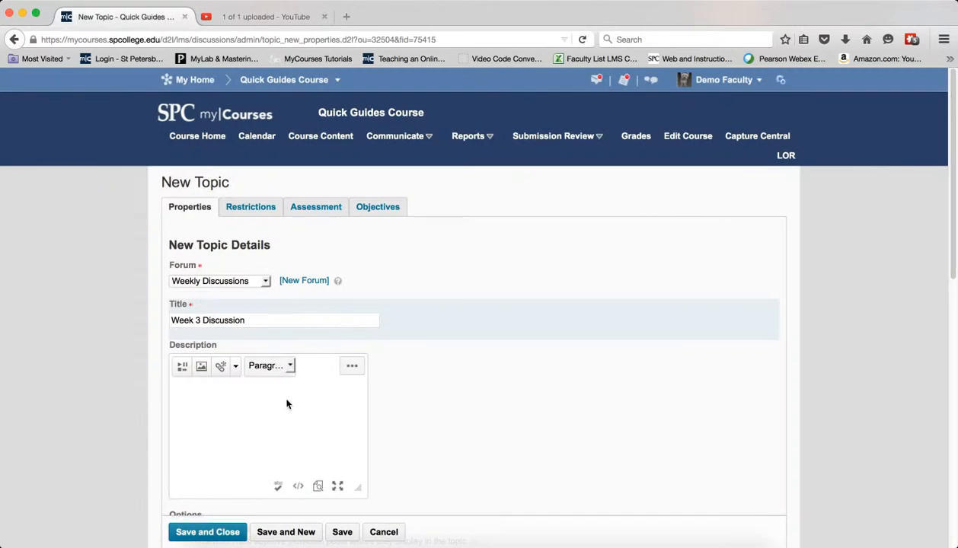
pyautogui.moveTo(279, 415)
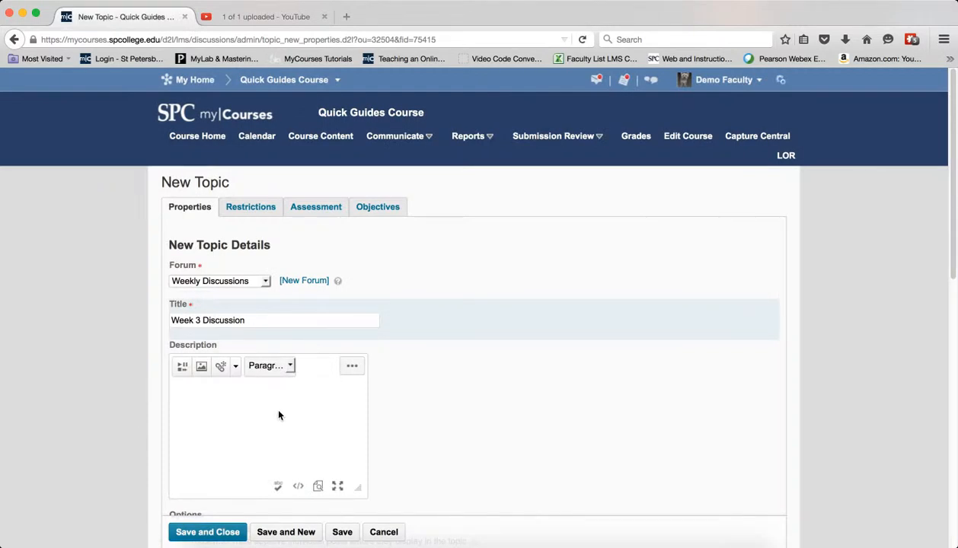
# Enter 'This is an image' in the Description box and select the whole line
pyautogui.write('This is')
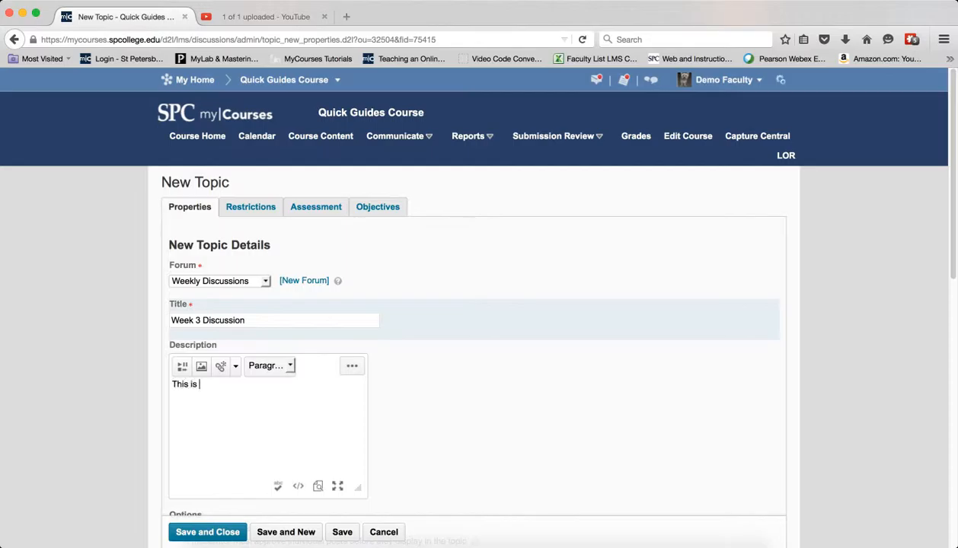
pyautogui.write('an image')
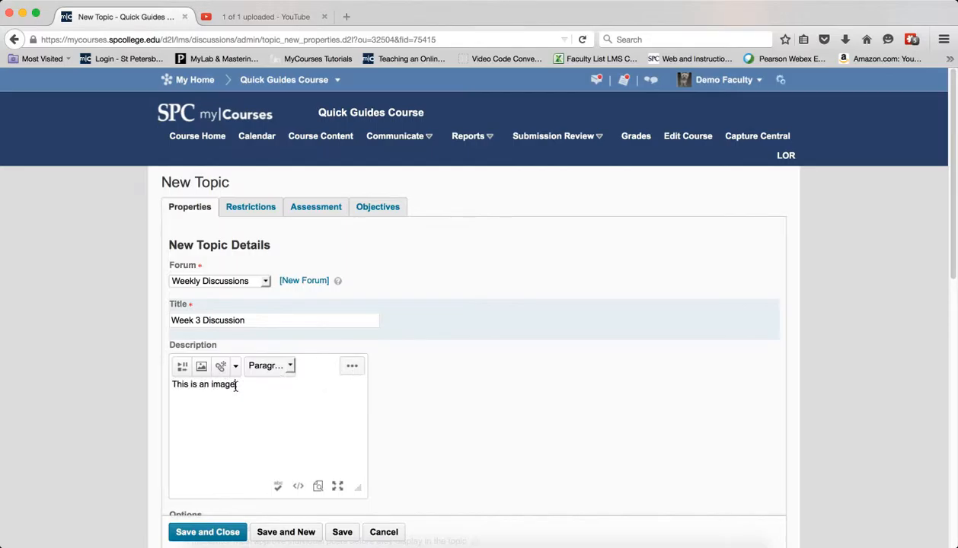
pyautogui.tripleClick(204, 384)
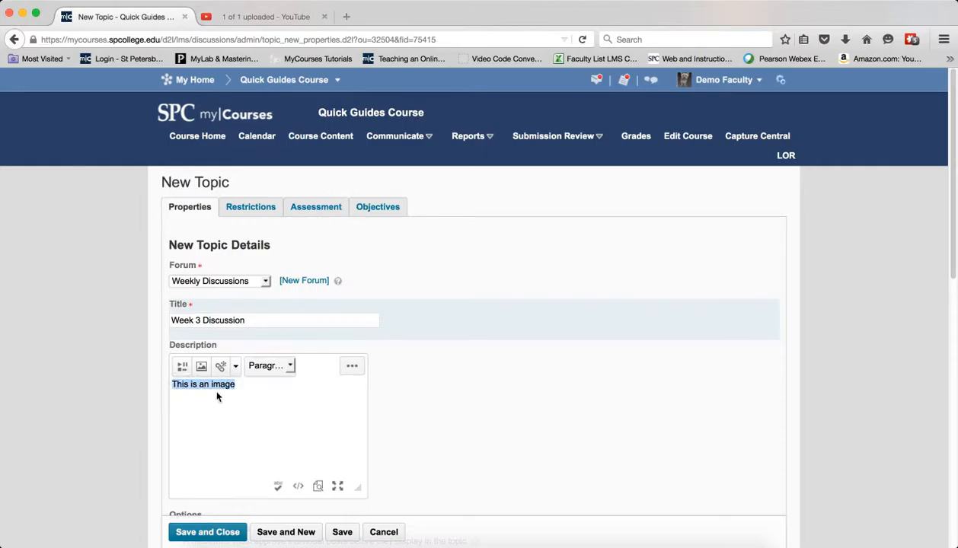
pyautogui.moveTo(221, 365)
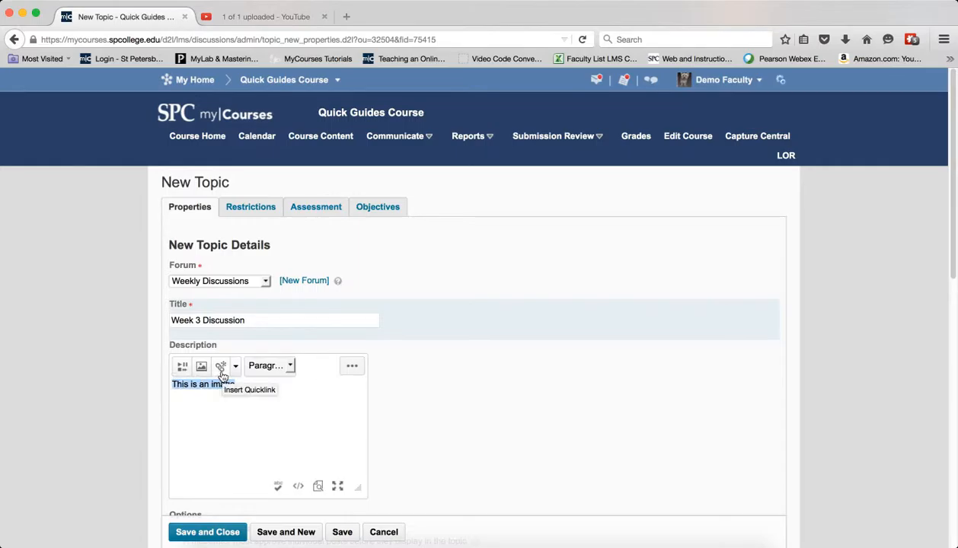
# Quicklink the selected text to the image file under Quiz pictures > OverlayImages
pyautogui.click(221, 366)
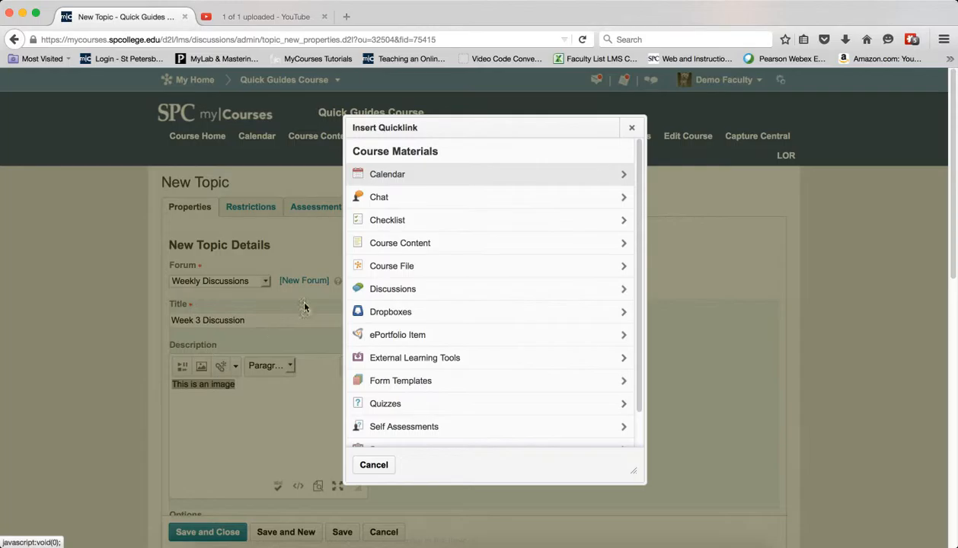
pyautogui.click(392, 265)
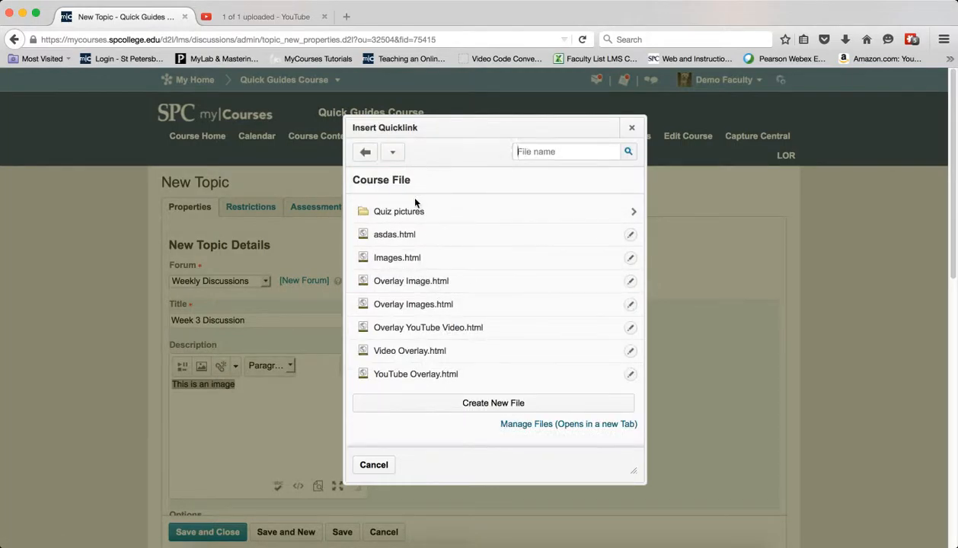
pyautogui.click(399, 211)
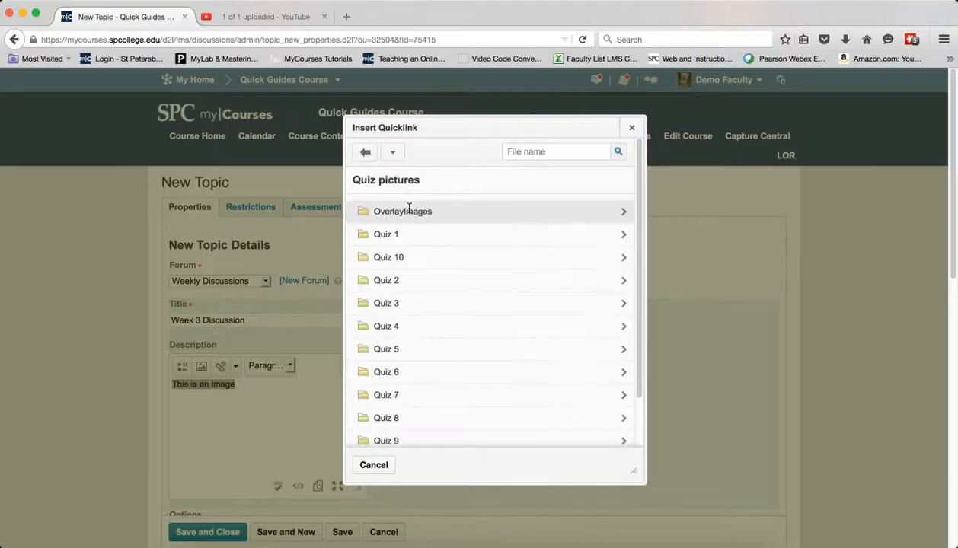
pyautogui.click(402, 210)
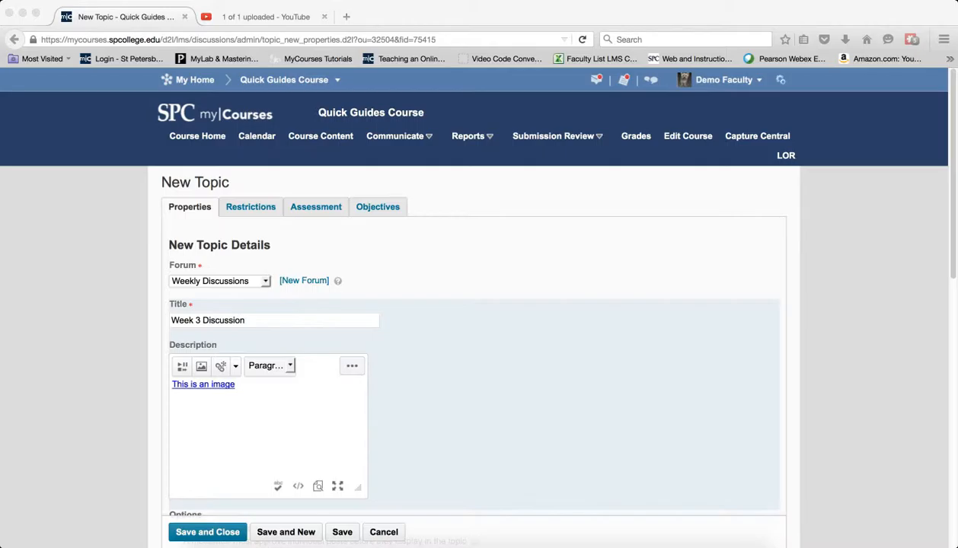
pyautogui.moveTo(939, 405)
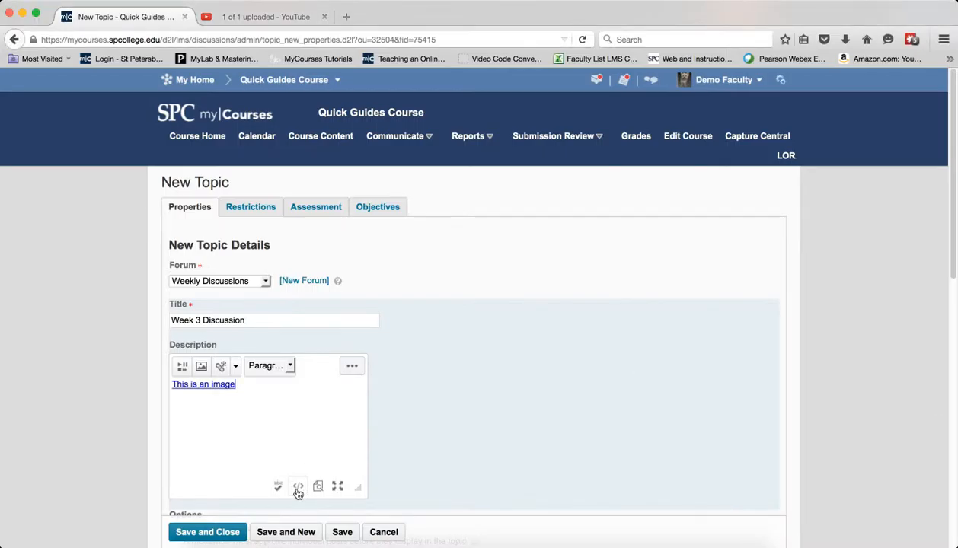
# Delete the link's target="_self" attribute in the description's HTML source
pyautogui.click(298, 488)
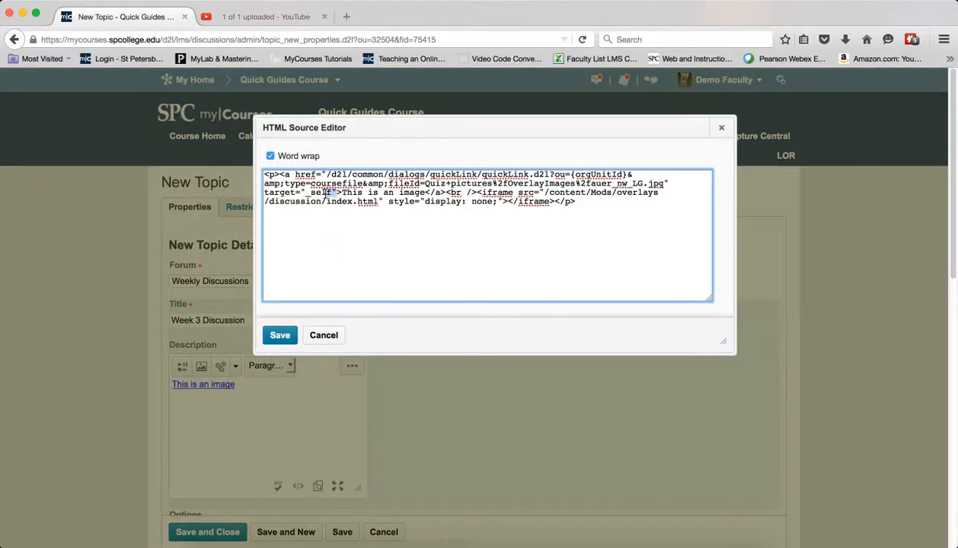
pyautogui.doubleClick(320, 192)
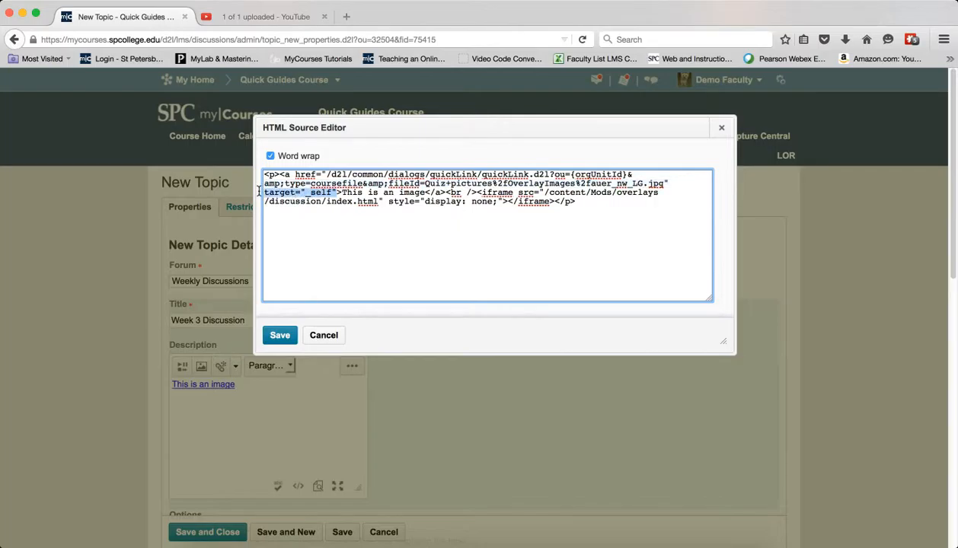
pyautogui.rightClick(305, 190)
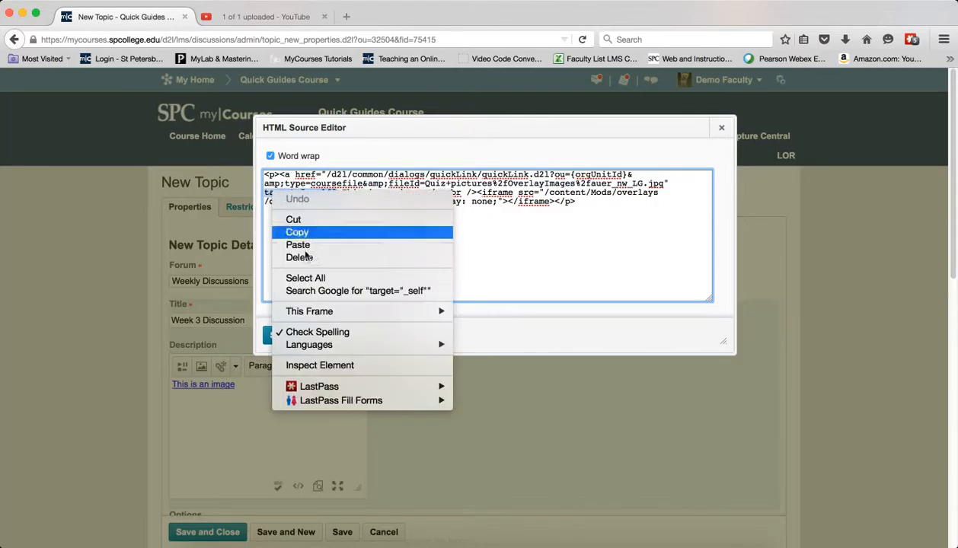
pyautogui.click(297, 231)
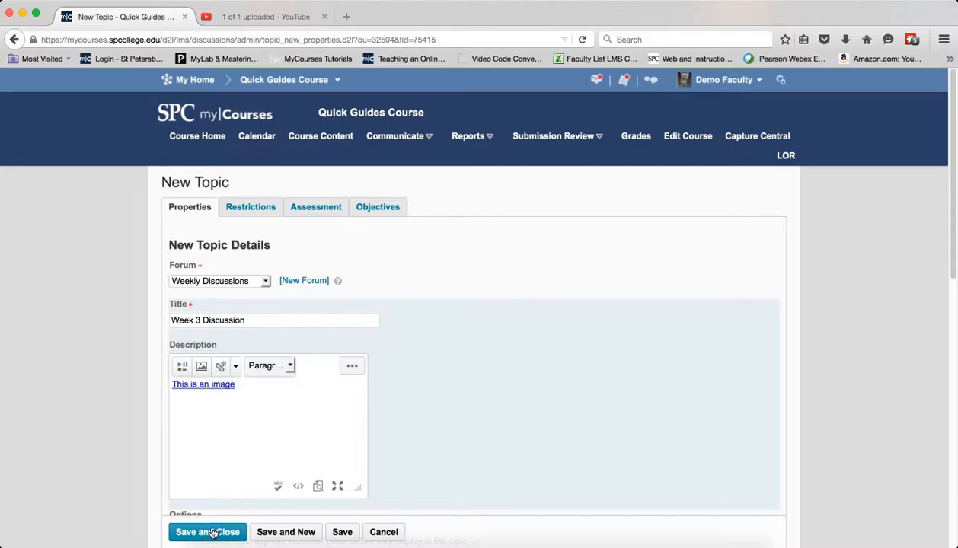
# Save and close the Week 3 Discussion topic, returning to the discussions list
pyautogui.click(208, 532)
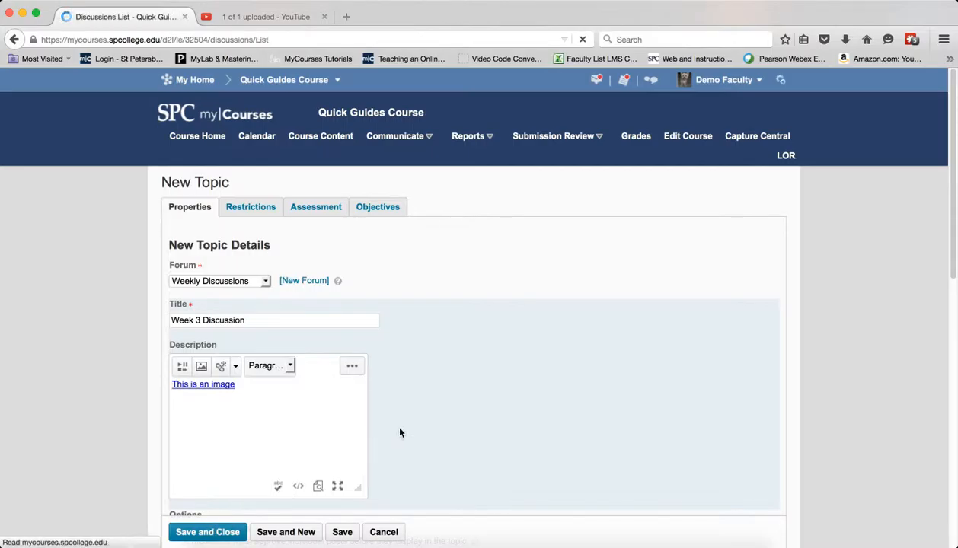
pyautogui.click(207, 532)
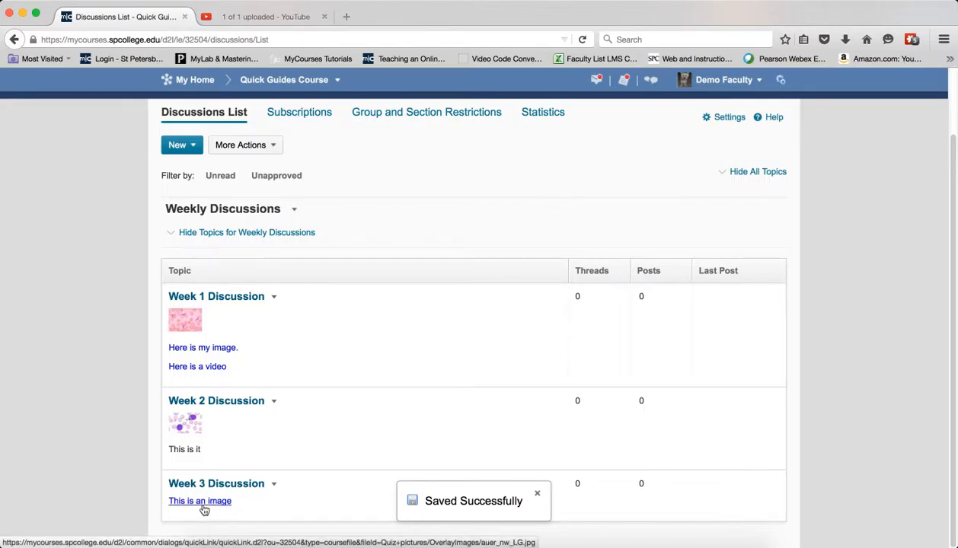
pyautogui.click(536, 493)
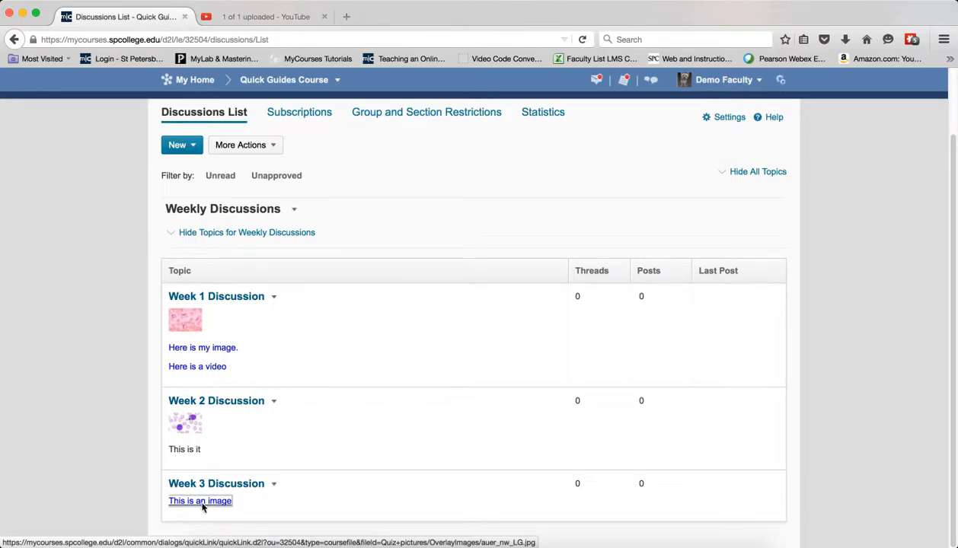
# Verify the 'This is an image' link opens the picture in an overlay, closing and reopening it
pyautogui.click(202, 502)
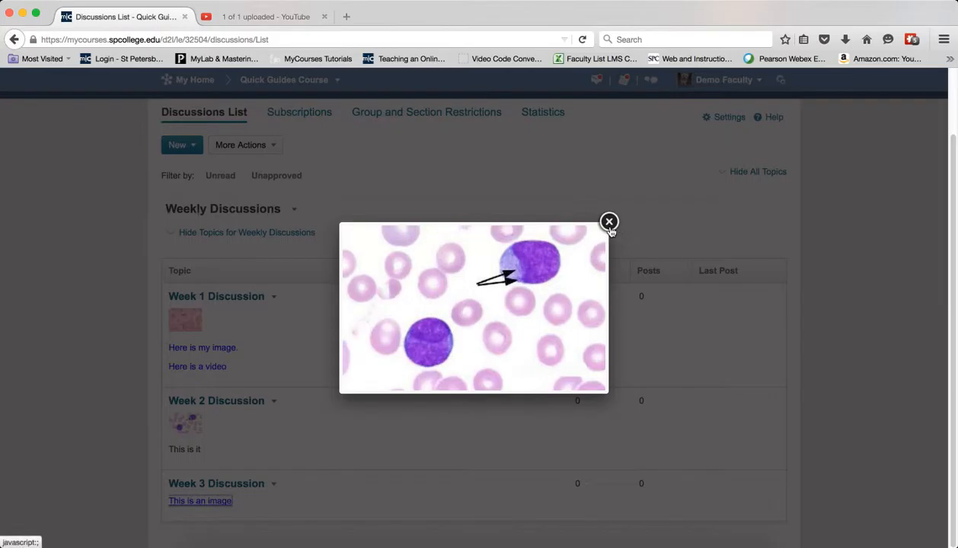
pyautogui.moveTo(609, 222)
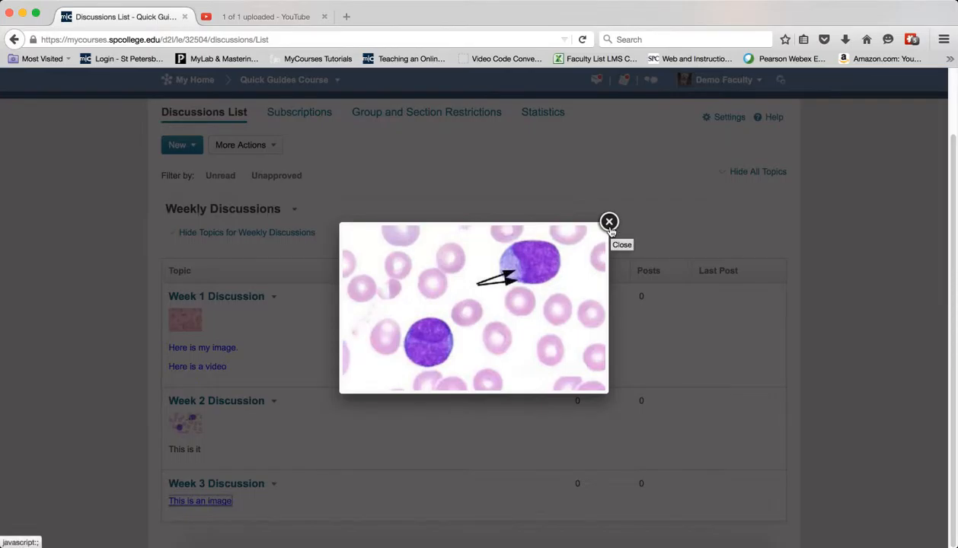
pyautogui.click(610, 222)
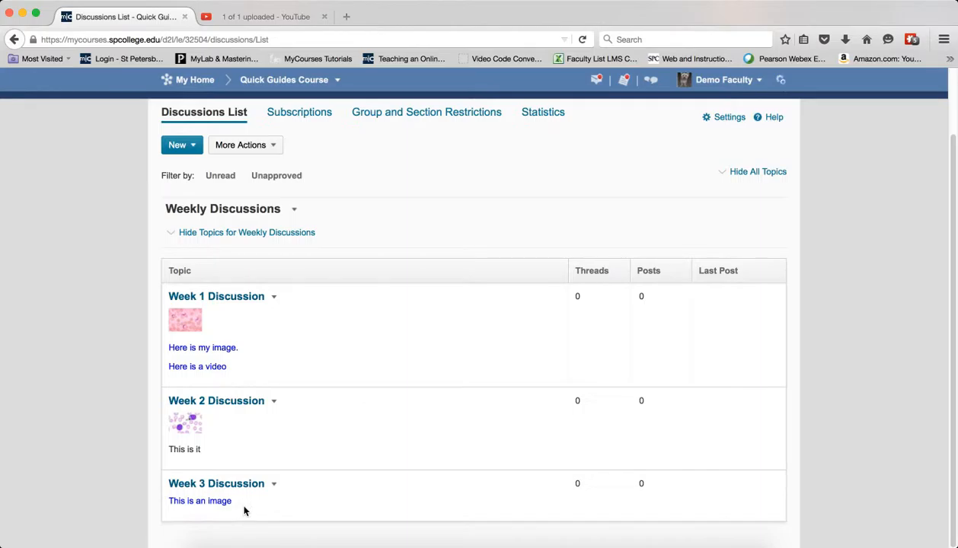
pyautogui.moveTo(200, 519)
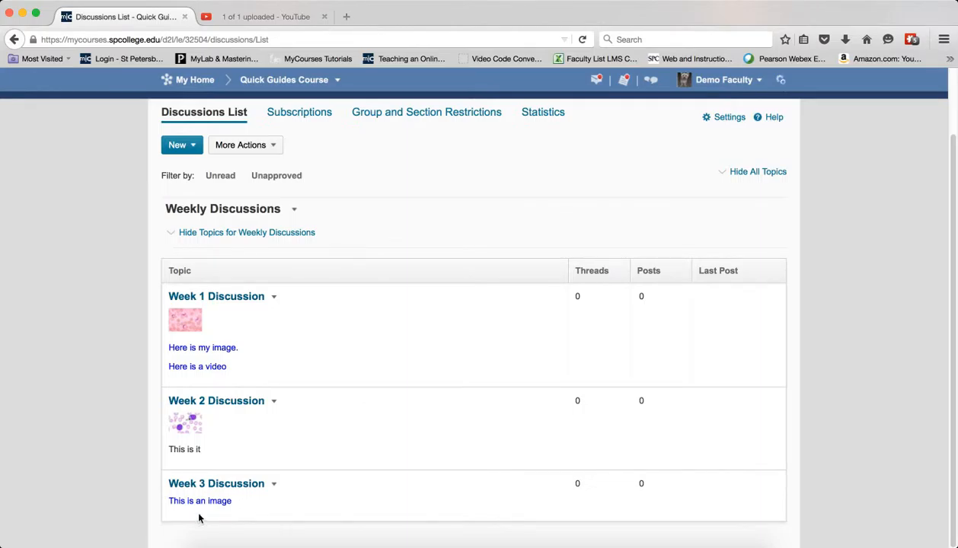
pyautogui.click(201, 501)
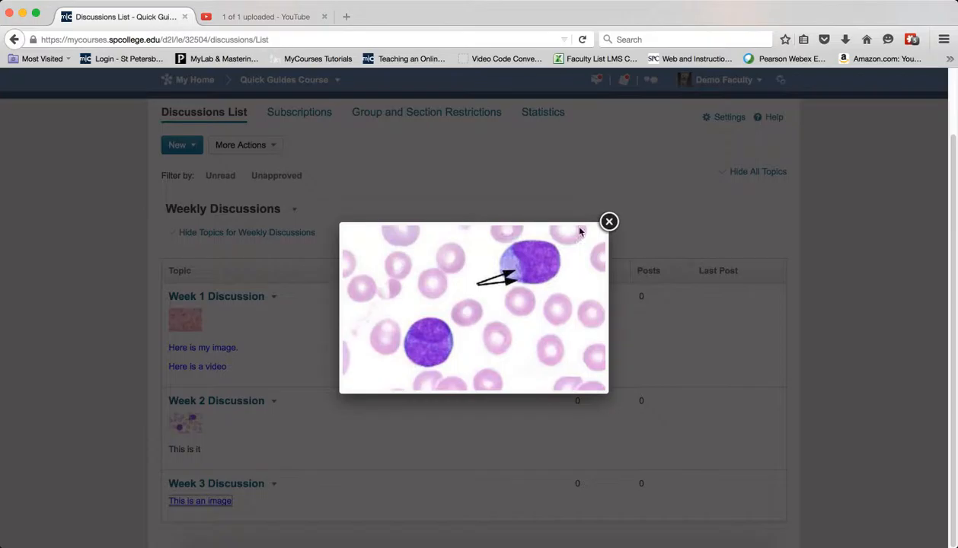